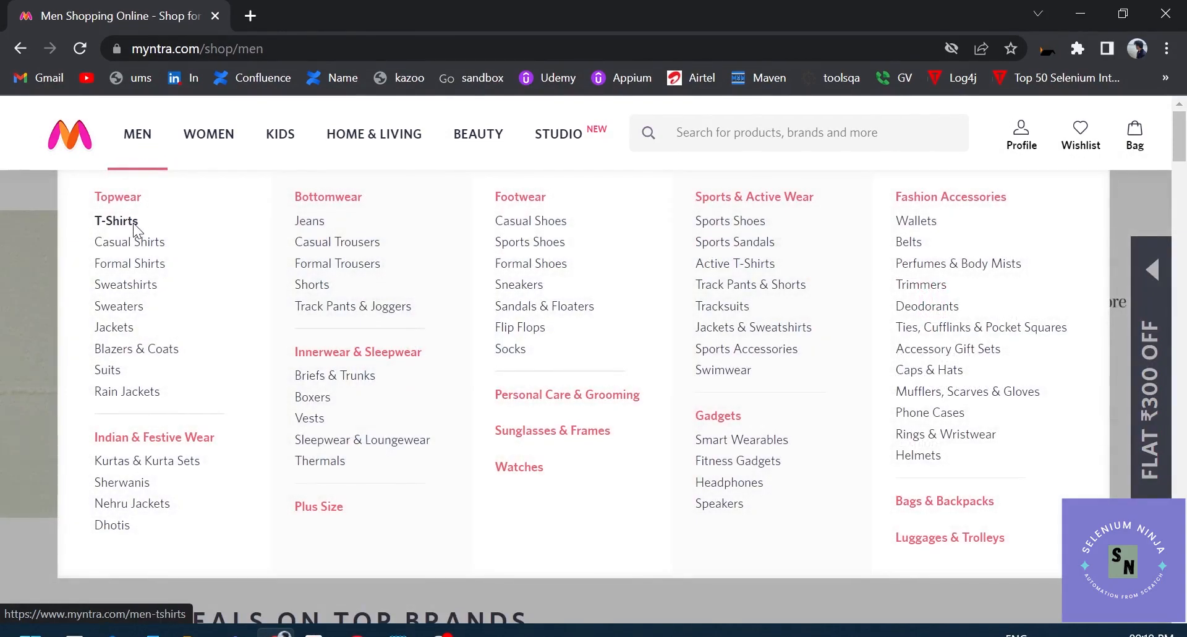
pyautogui.moveTo(131, 263)
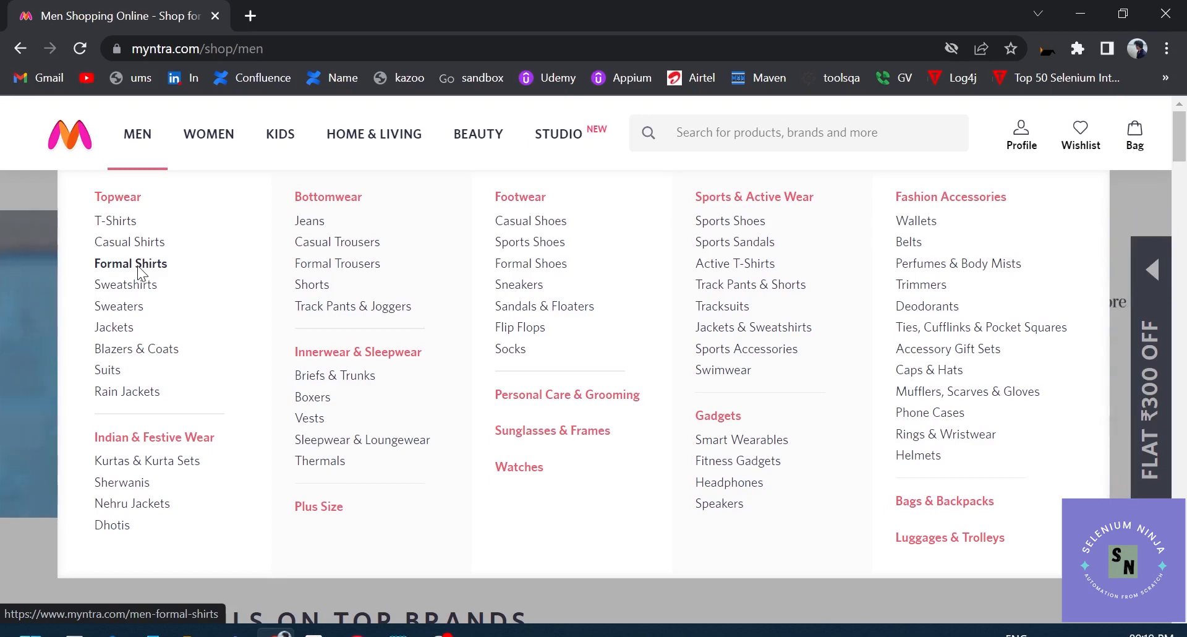
# Inspect the Men menu's T-Shirts link in DevTools and switch to the Sources panel.
pyautogui.rightClick(115, 221)
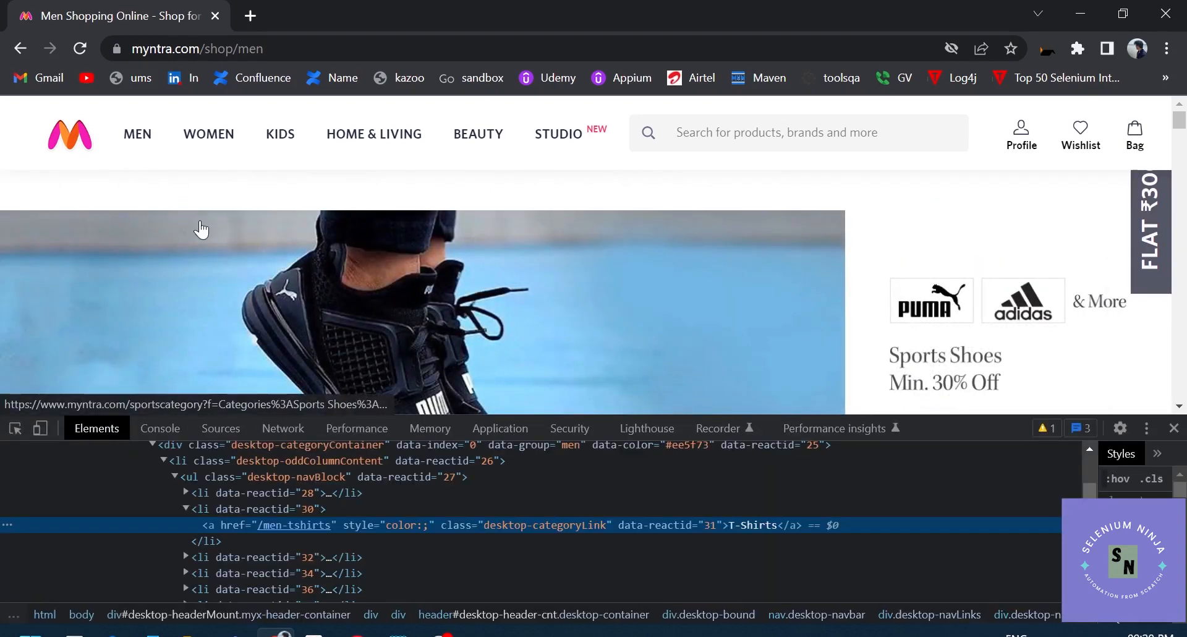
pyautogui.moveTo(75, 338)
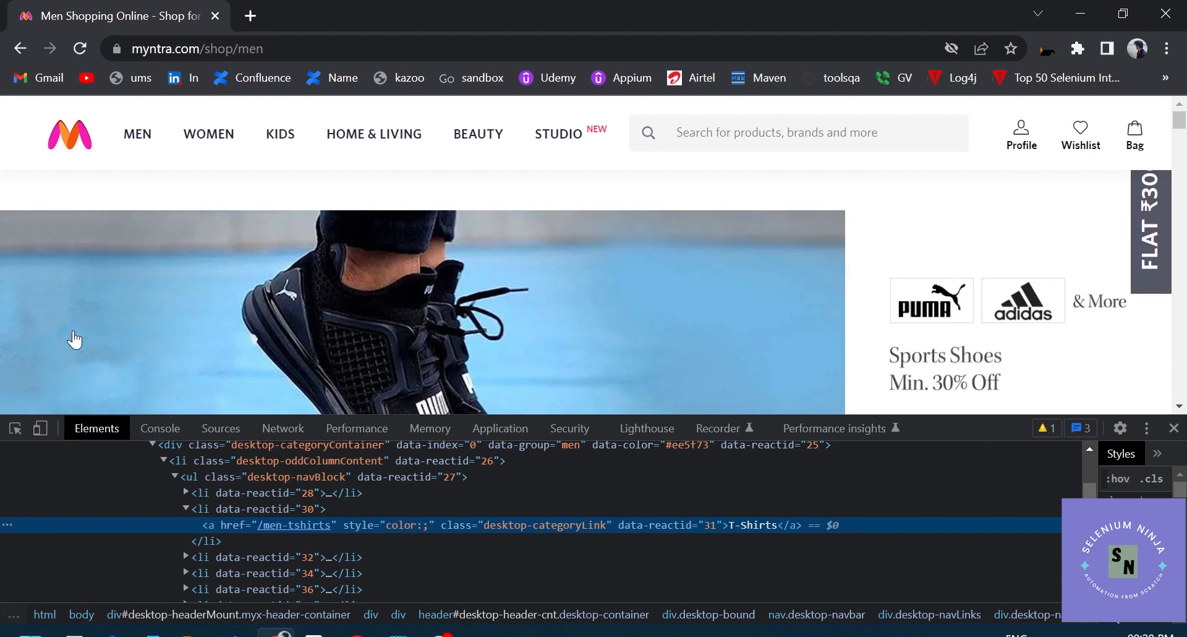
pyautogui.moveTo(137, 134)
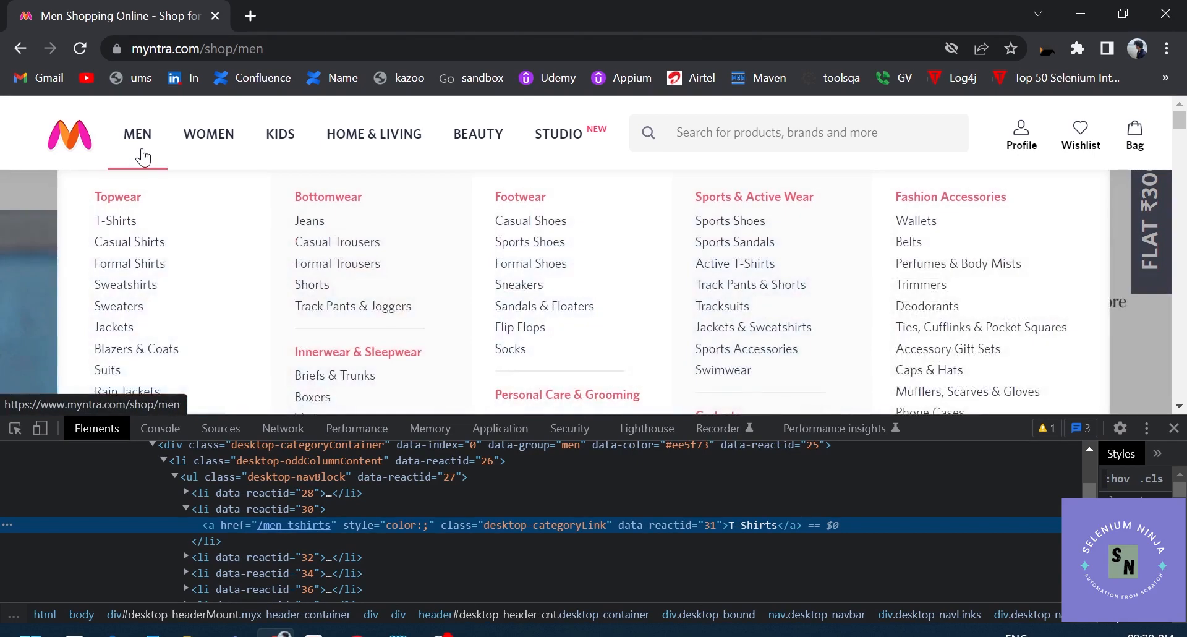
pyautogui.click(220, 428)
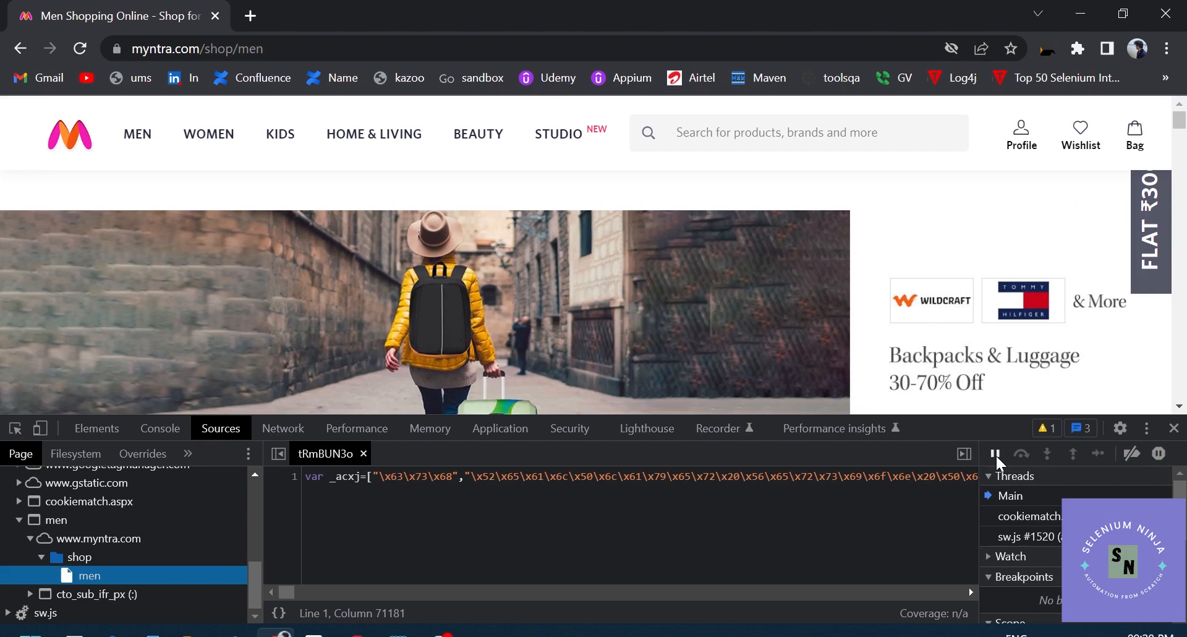
pyautogui.moveTo(994, 454)
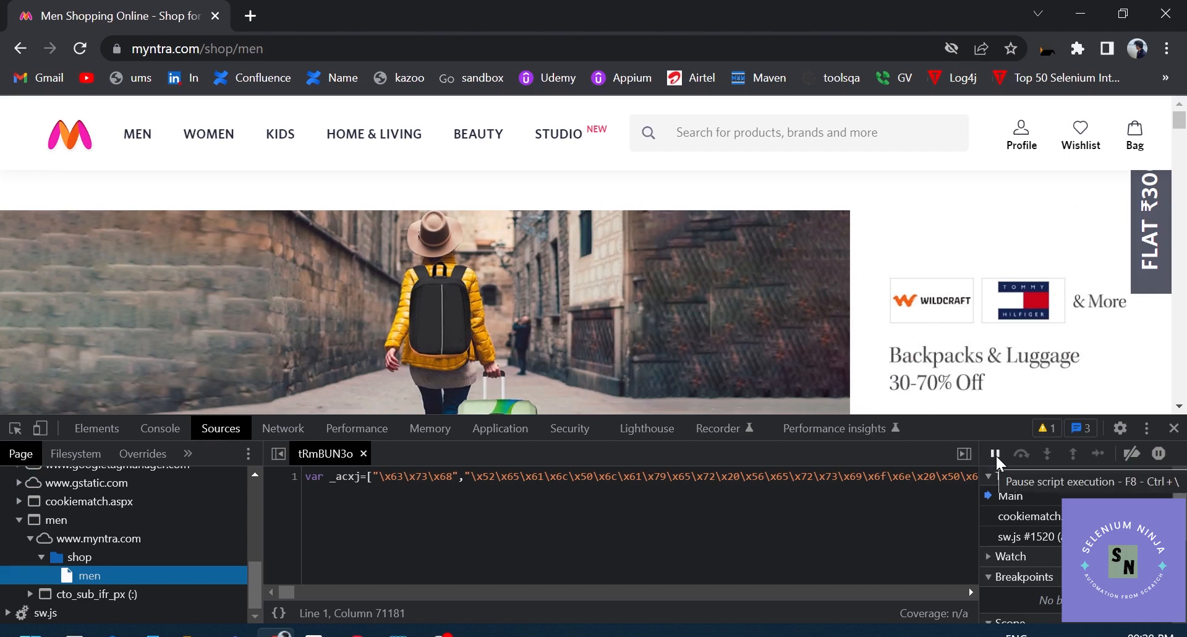
pyautogui.moveTo(137, 134)
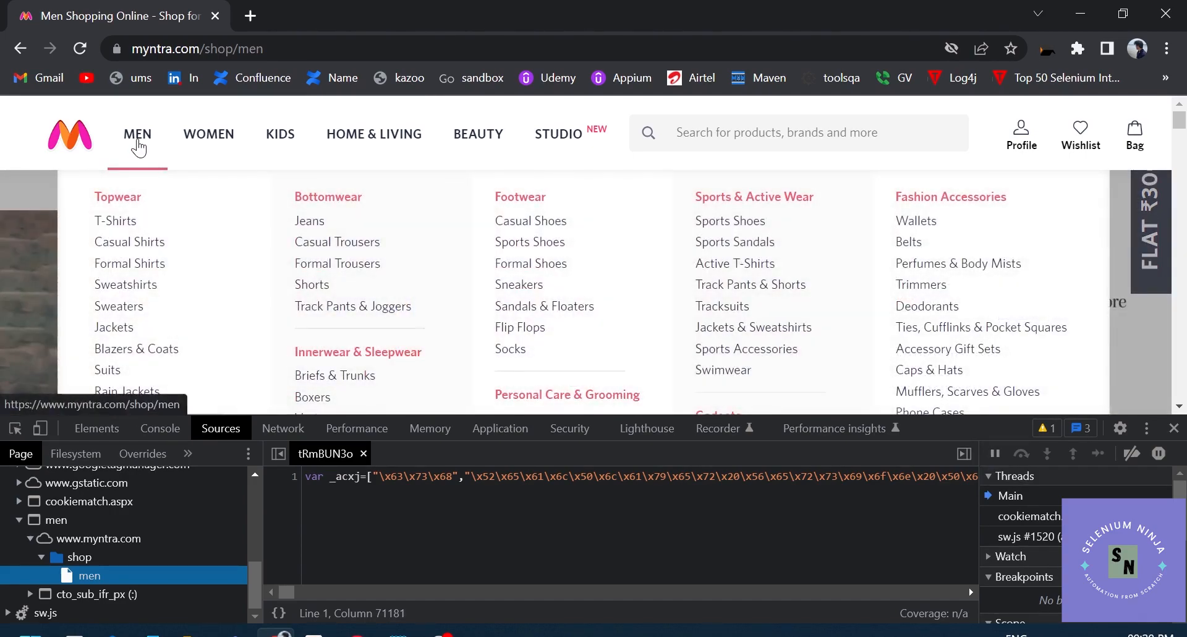
pyautogui.moveTo(124, 157)
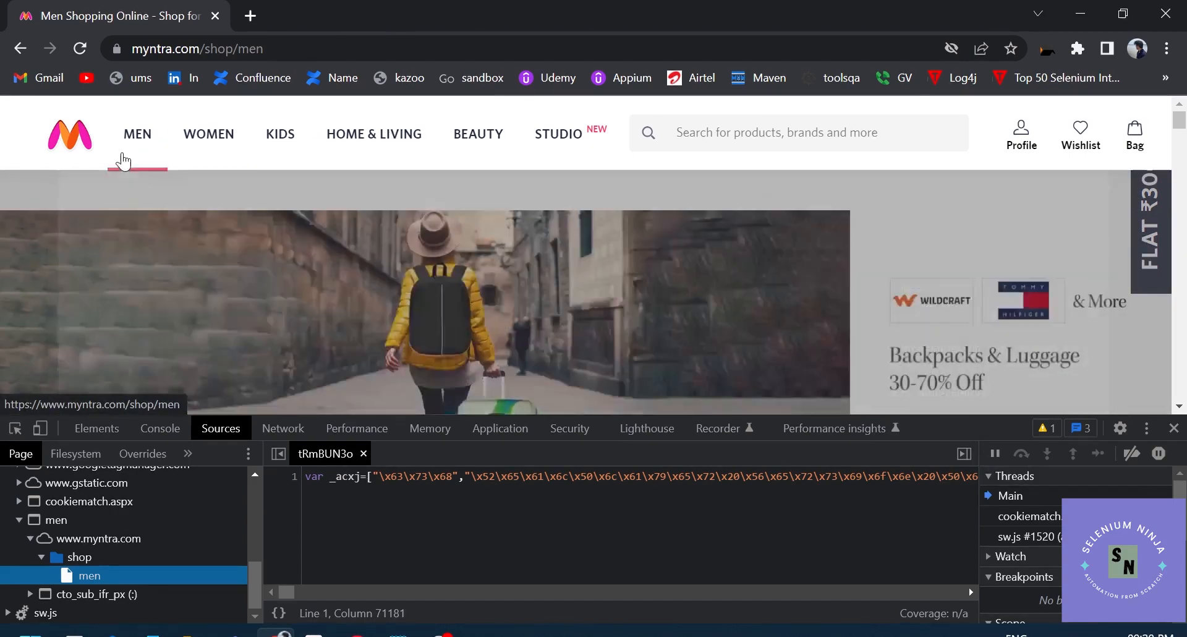
pyautogui.moveTo(137, 134)
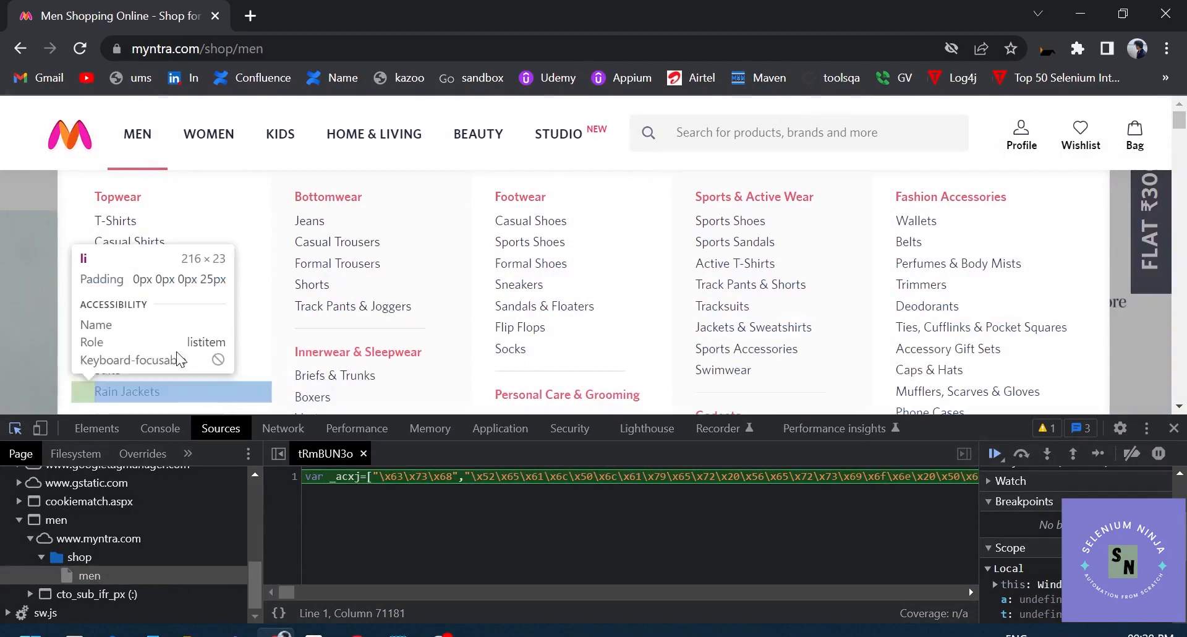
# With the debugger paused and the Men menu open, pick the Jeans link to inspect it.
pyautogui.click(97, 428)
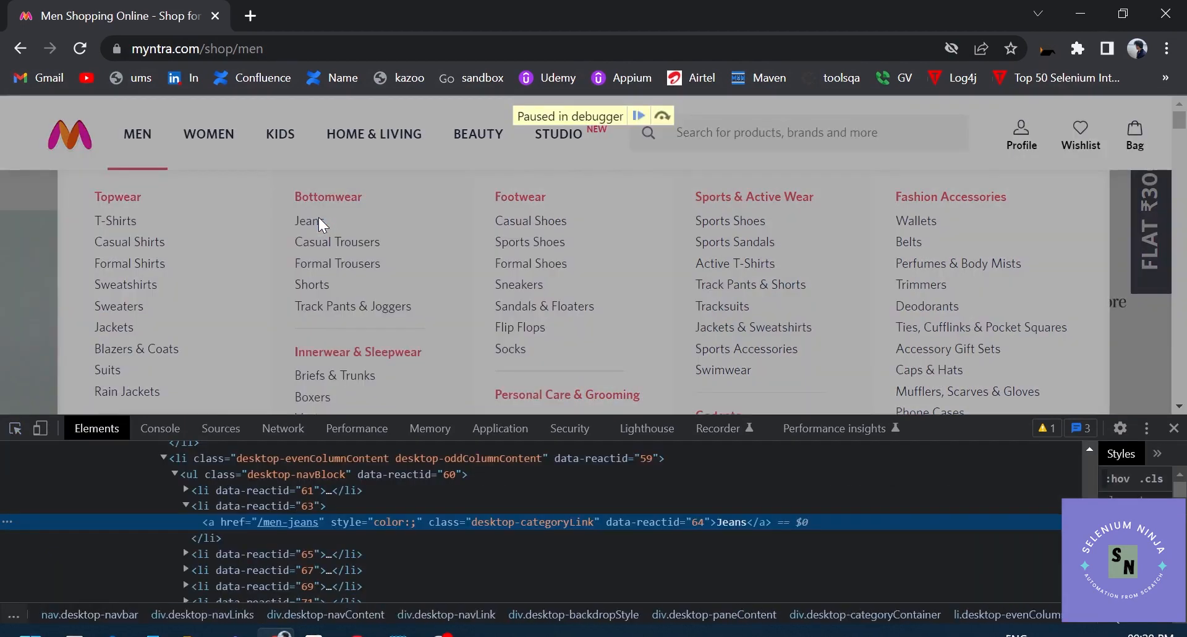